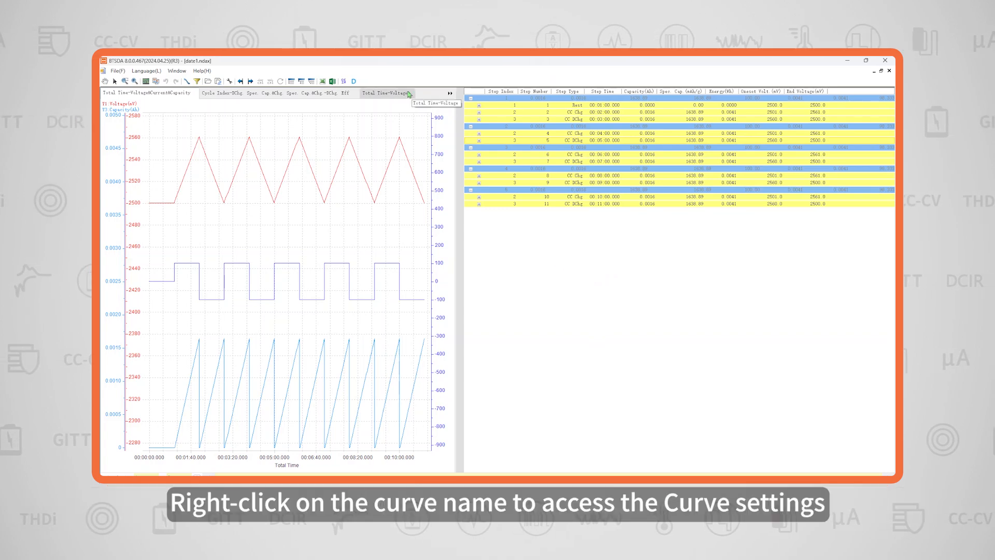
Step: Open Curve settings from the curve name's right-click menu on the chart
right_click(386, 93)
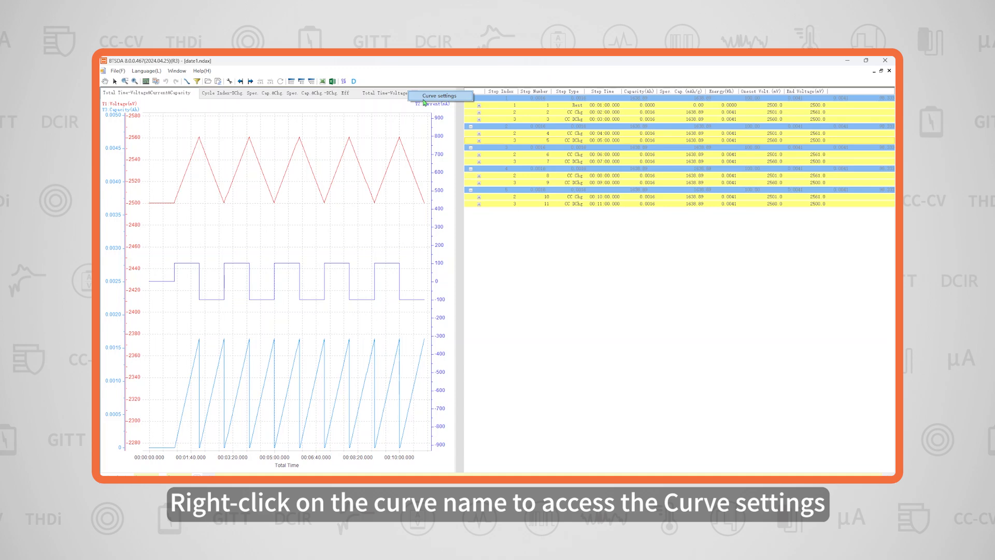
left_click(439, 95)
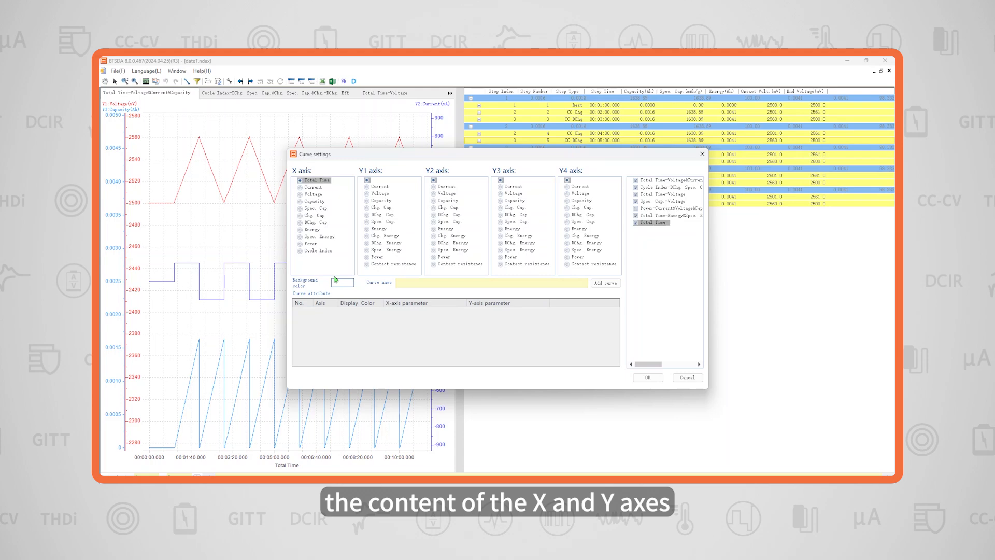
Step: Choose the X and Y axis parameters and add the new curve
left_click(488, 282)
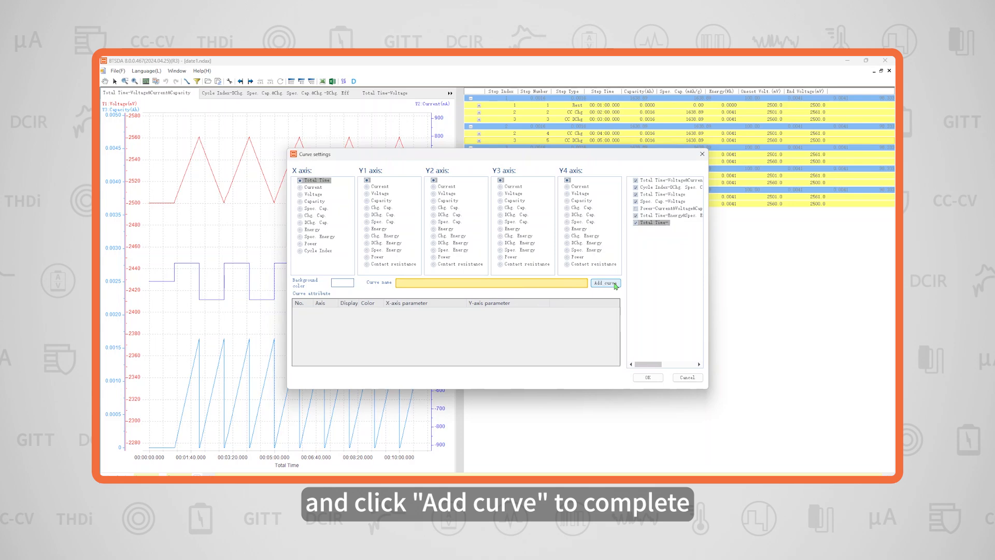
left_click(604, 284)
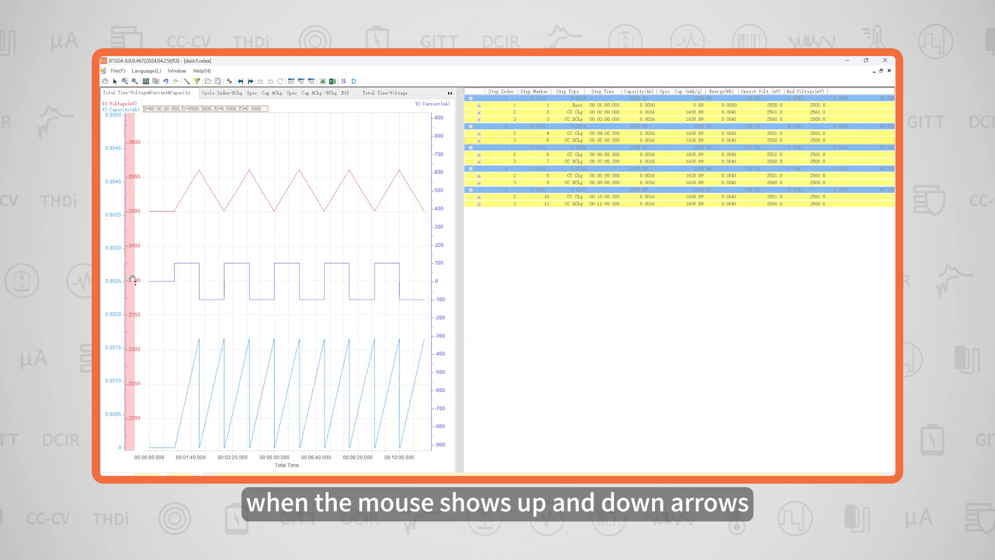
Step: Drag the voltage axis to shift its scale upward
left_click_drag(134, 279, 134, 235)
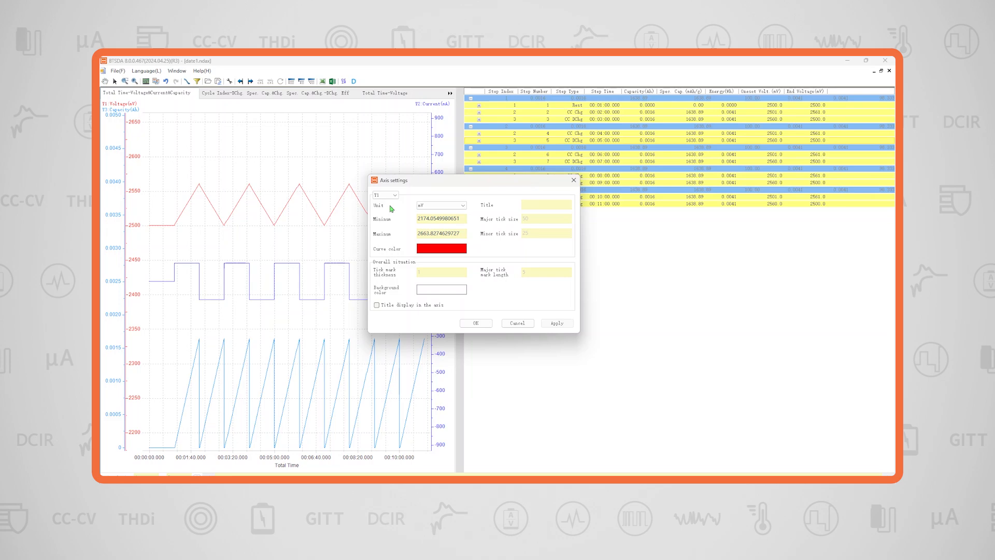
Step: Pick a different voltage unit from the axis Unit list
left_click(463, 204)
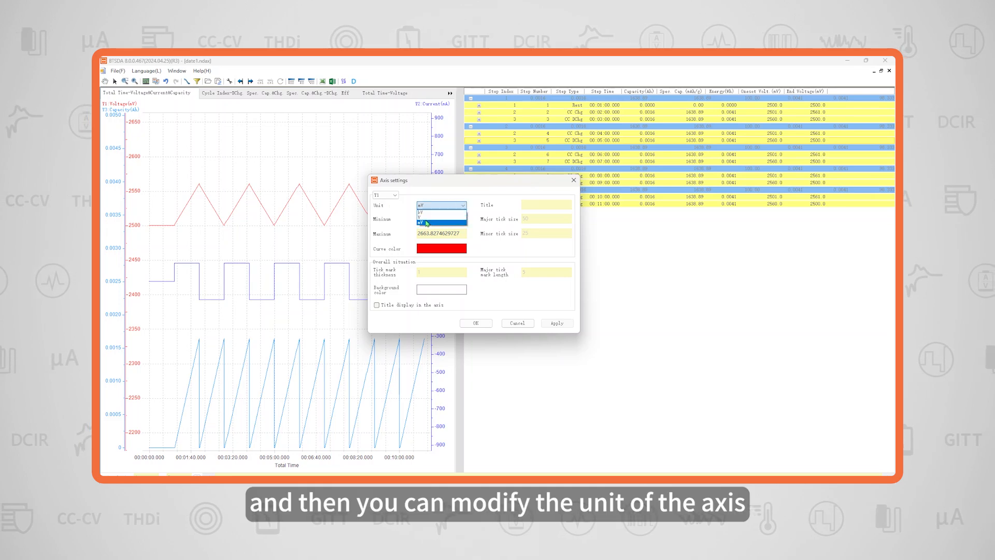
left_click(421, 214)
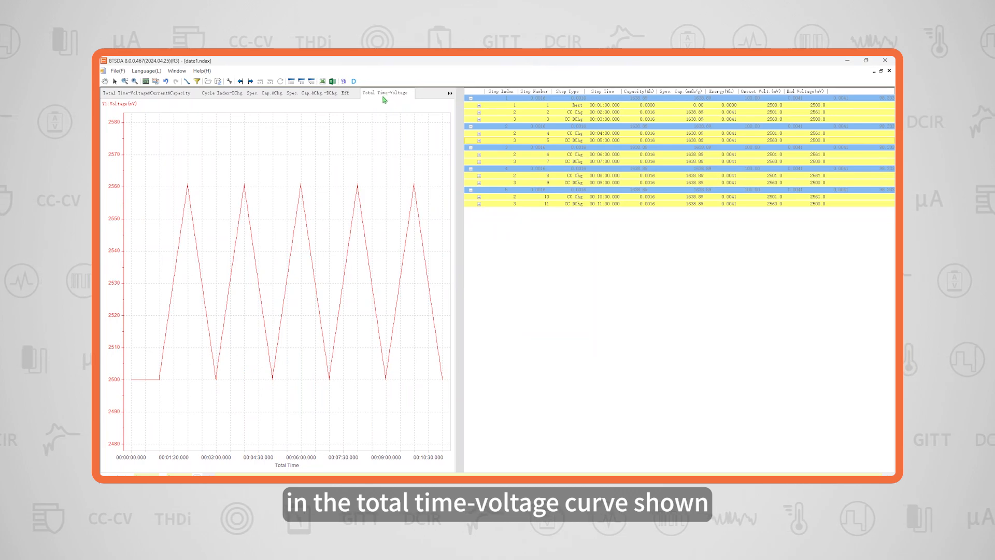
Step: Bring up the axis settings for the Total Time-Voltage voltage axis
left_click(348, 188)
type("2.57")
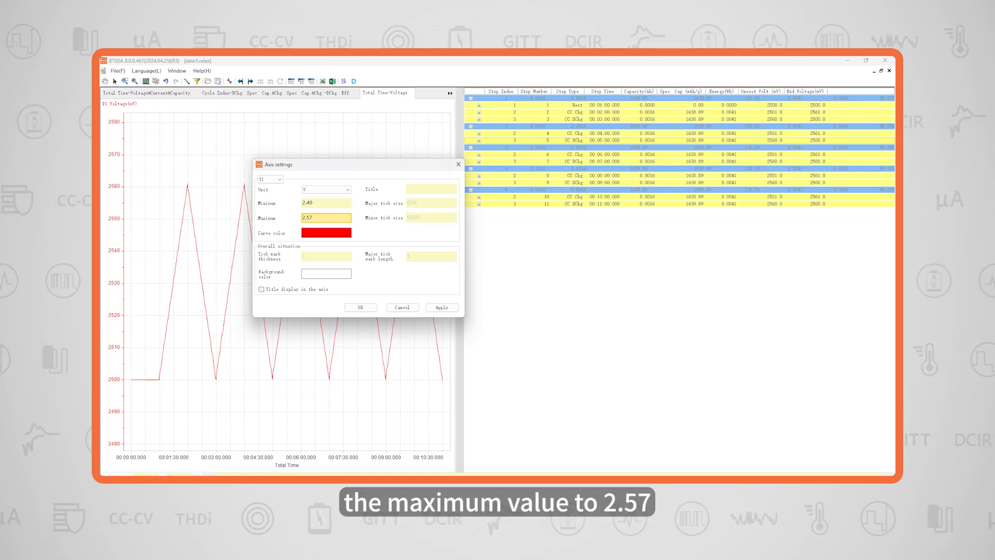
Step: Make the voltage curve green, show the Voltage(V) axis title and apply the 2.49–2.57 V settings
left_click(326, 233)
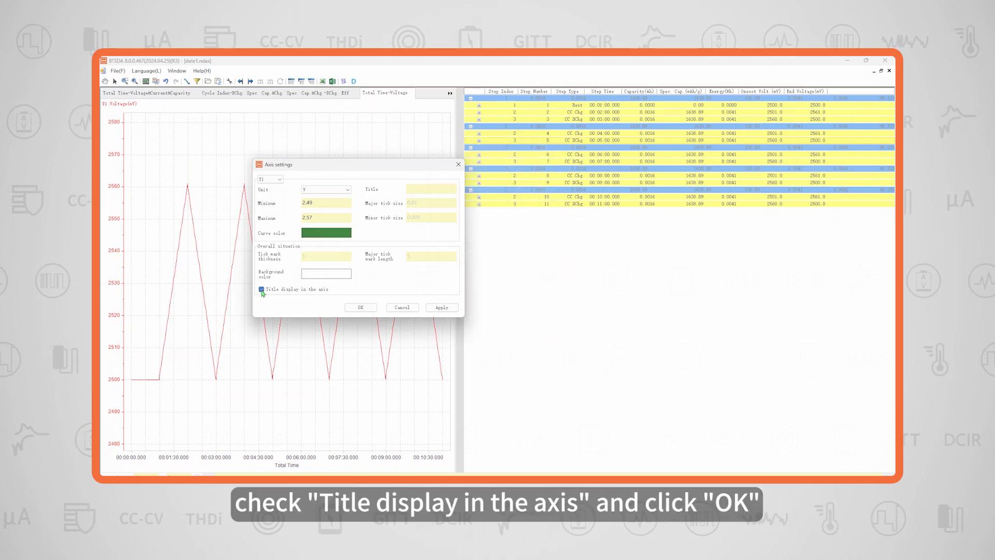
left_click(260, 290)
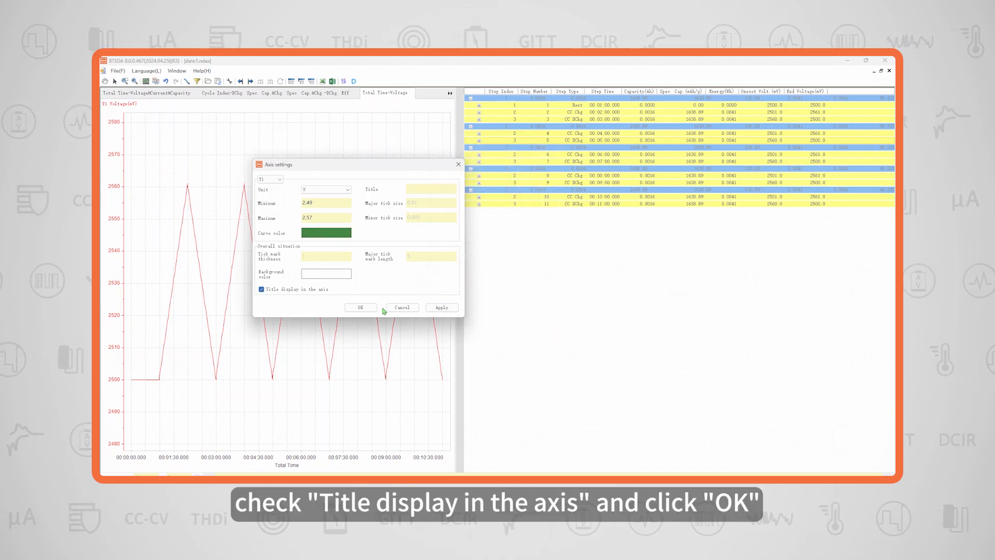
left_click(359, 307)
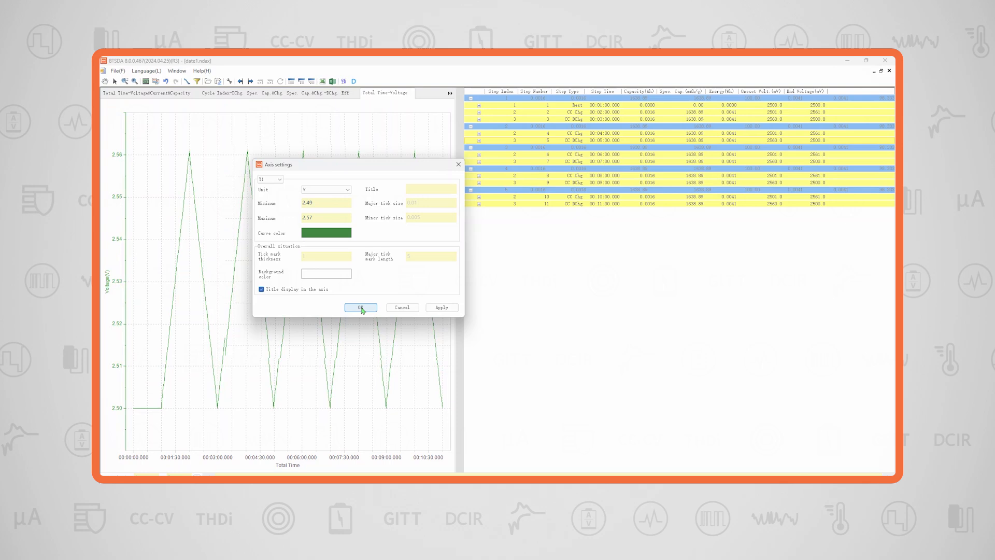
left_click(360, 307)
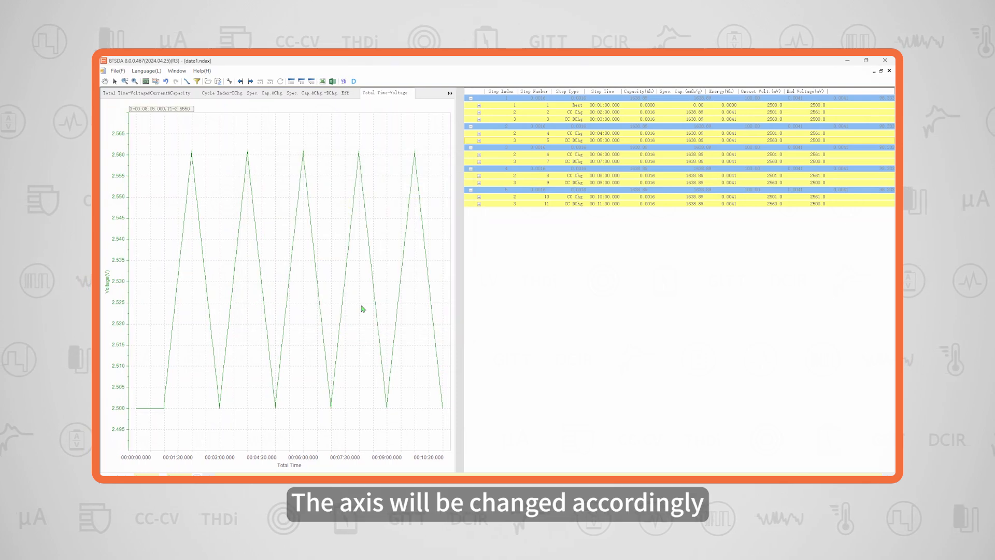